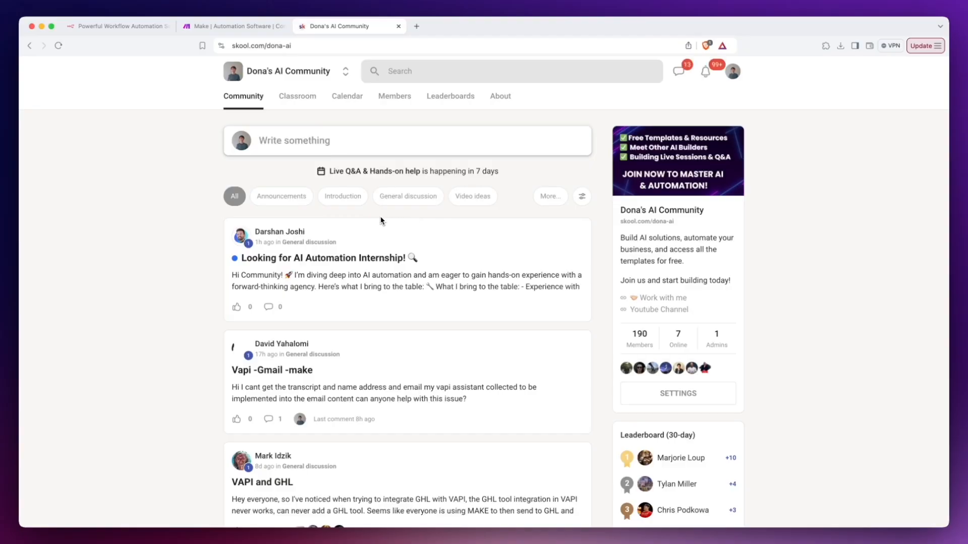
pyautogui.moveTo(296, 96)
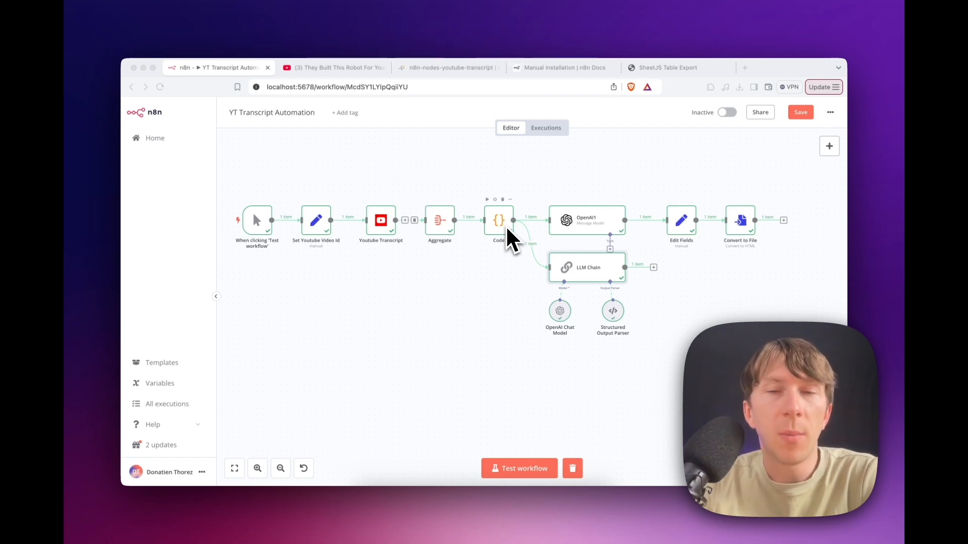
pyautogui.moveTo(732, 237)
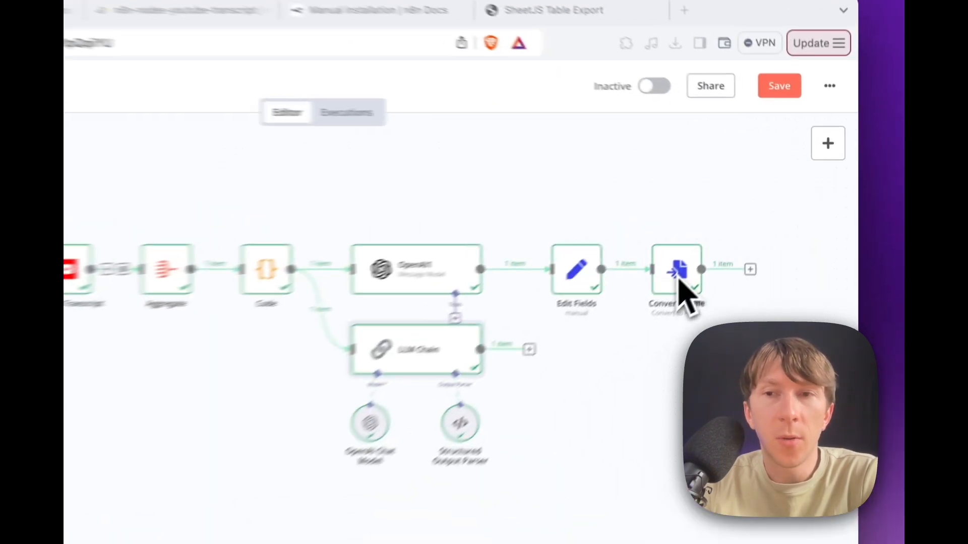
# - View the Convert to File node's File.html output with the post about 1X Technology's robot Neo
pyautogui.doubleClick(677, 270)
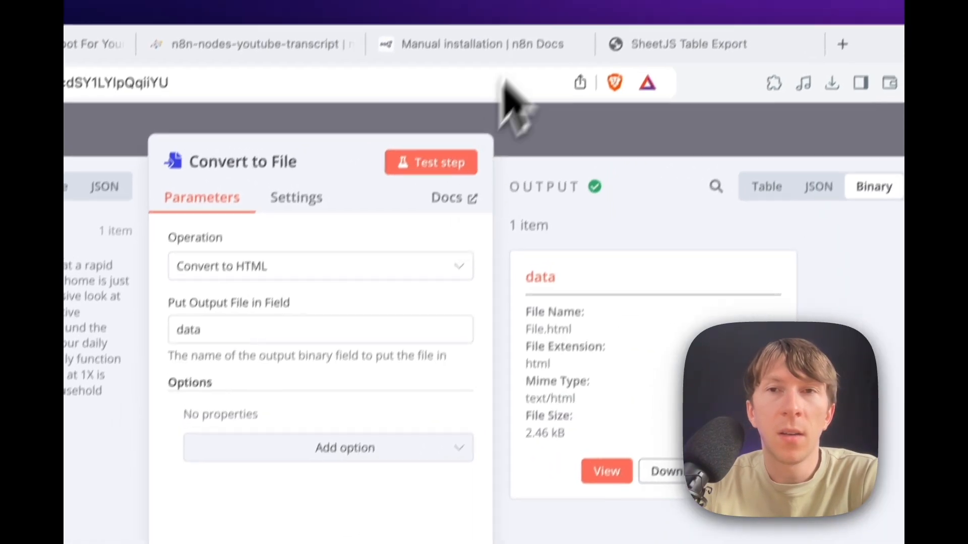
pyautogui.click(606, 471)
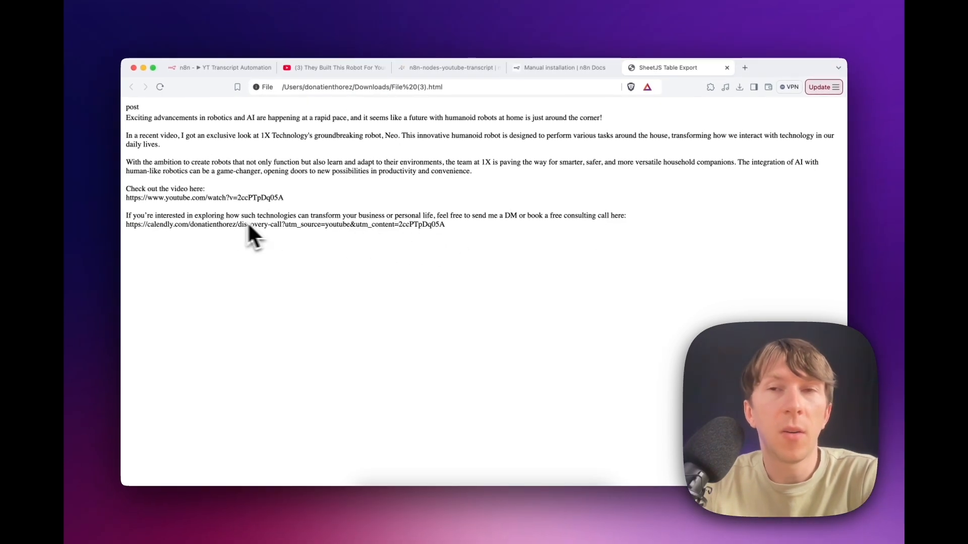
pyautogui.moveTo(238, 231)
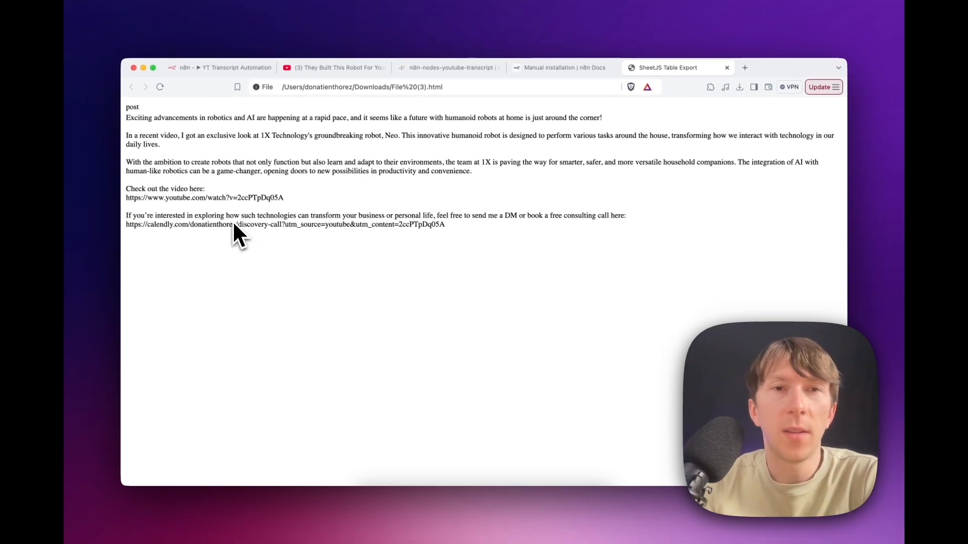
pyautogui.moveTo(167, 182)
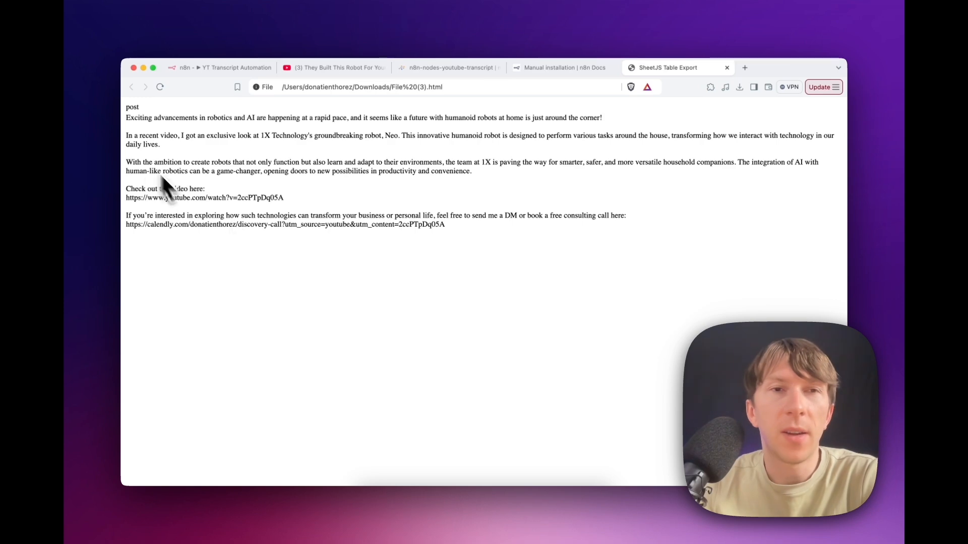
pyautogui.moveTo(307, 185)
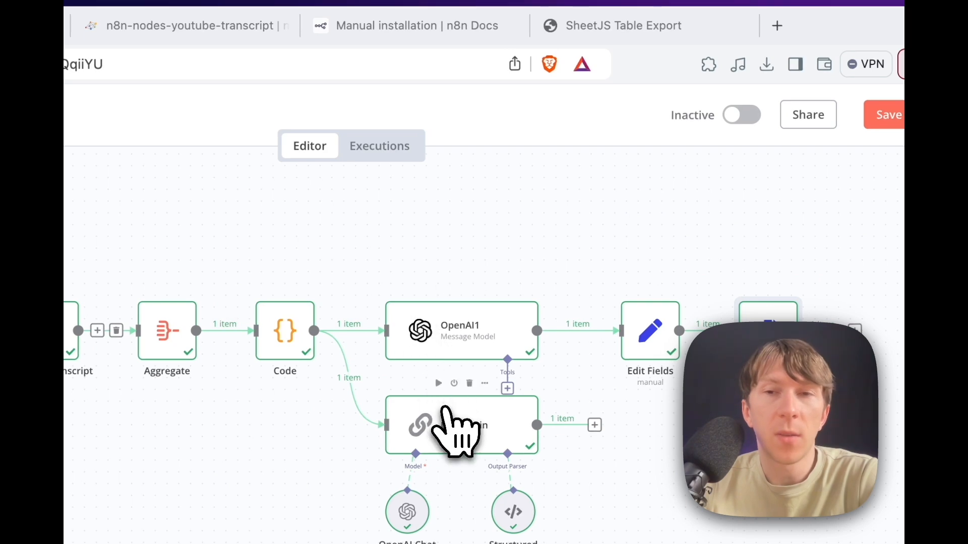
# - Scroll through the LLM Chain node's output of the tweet thread about 1X Technology's robot Neo
pyautogui.doubleClick(461, 425)
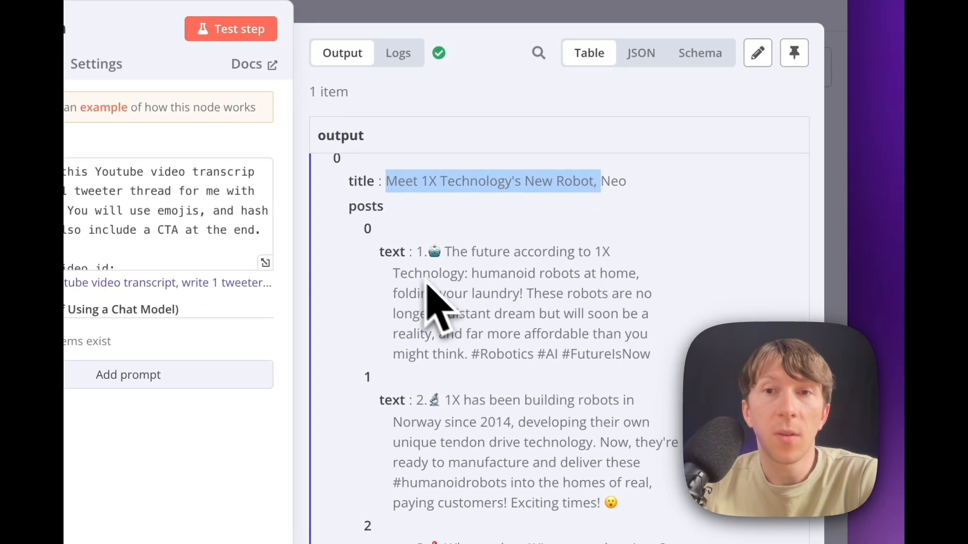
pyautogui.scroll(-3)
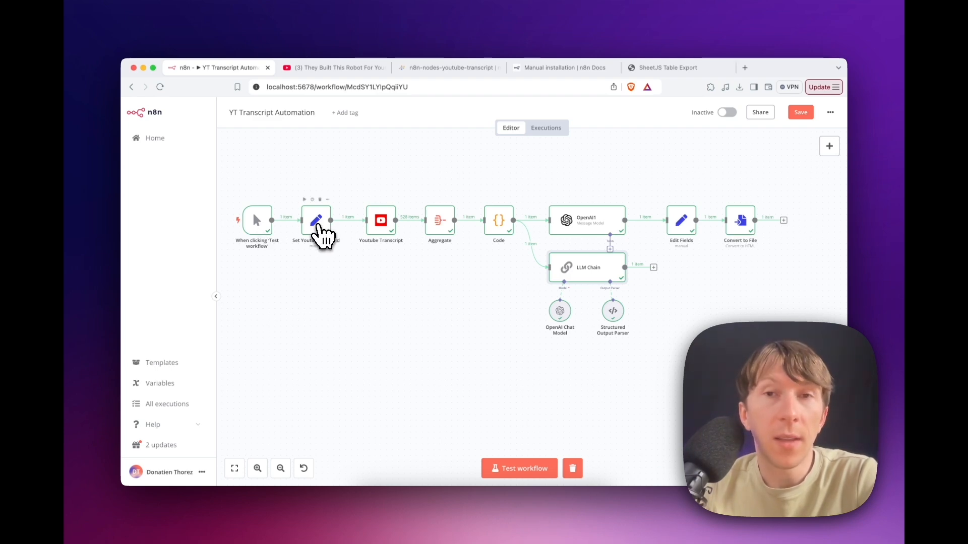
pyautogui.doubleClick(317, 220)
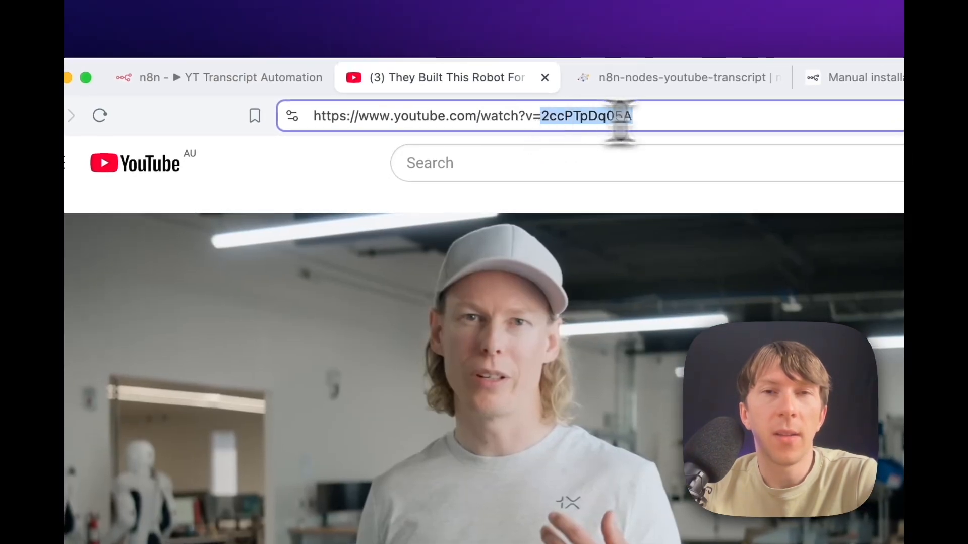
pyautogui.click(247, 77)
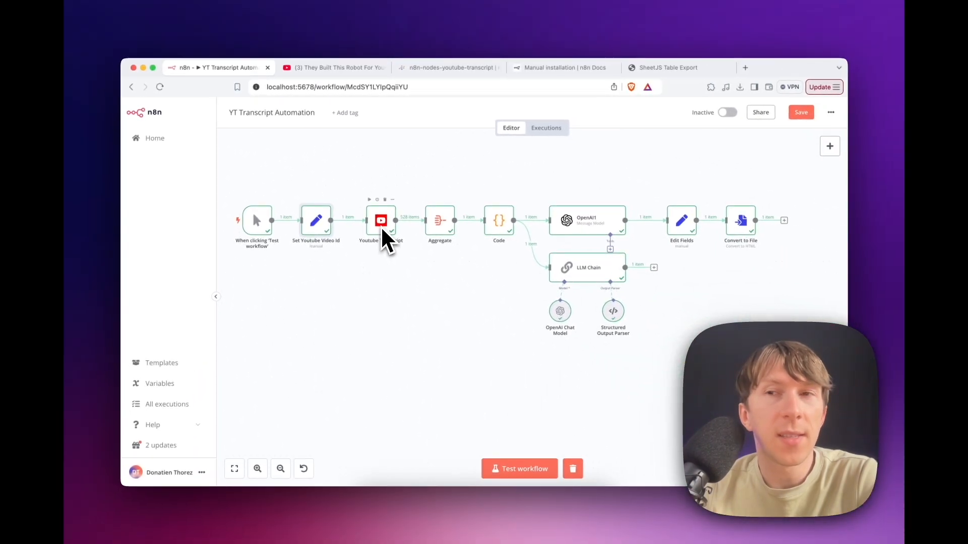
pyautogui.moveTo(829, 146)
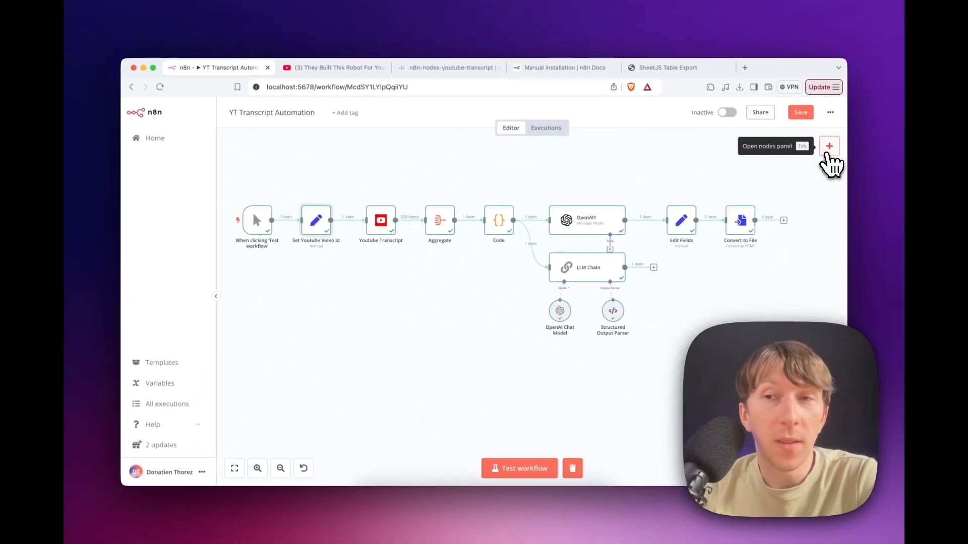
# - Bring up the add-node panel, then switch to the 'Manual installation | n8n Docs' page
pyautogui.click(829, 146)
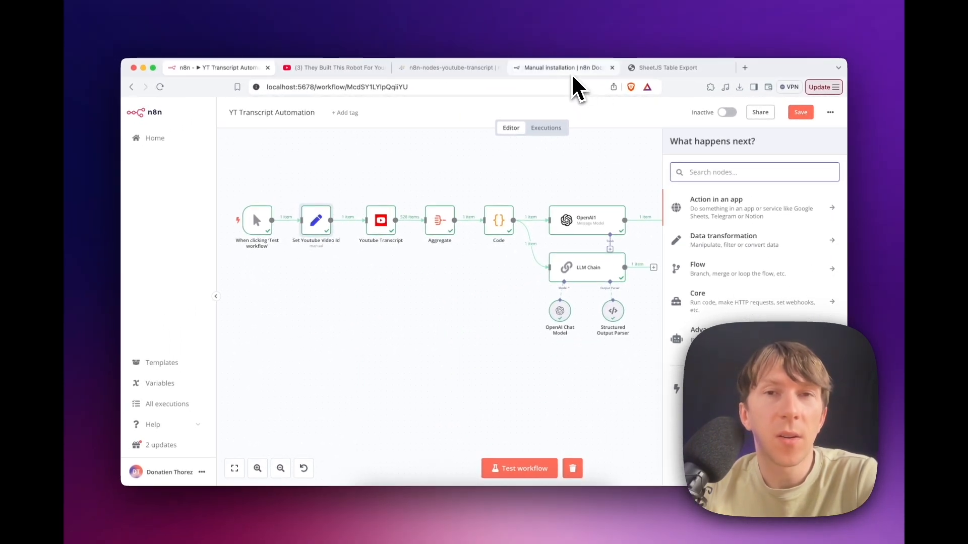
pyautogui.moveTo(562, 67)
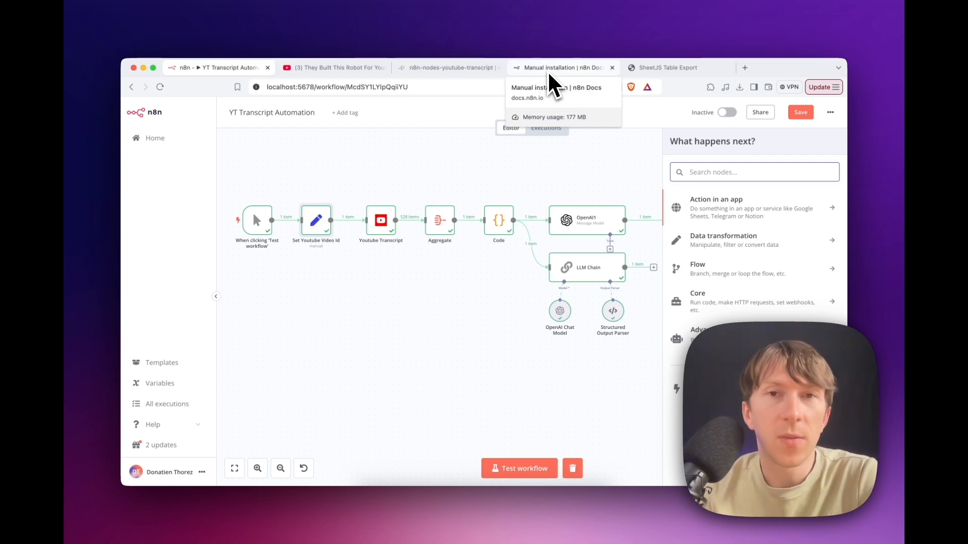
pyautogui.click(562, 67)
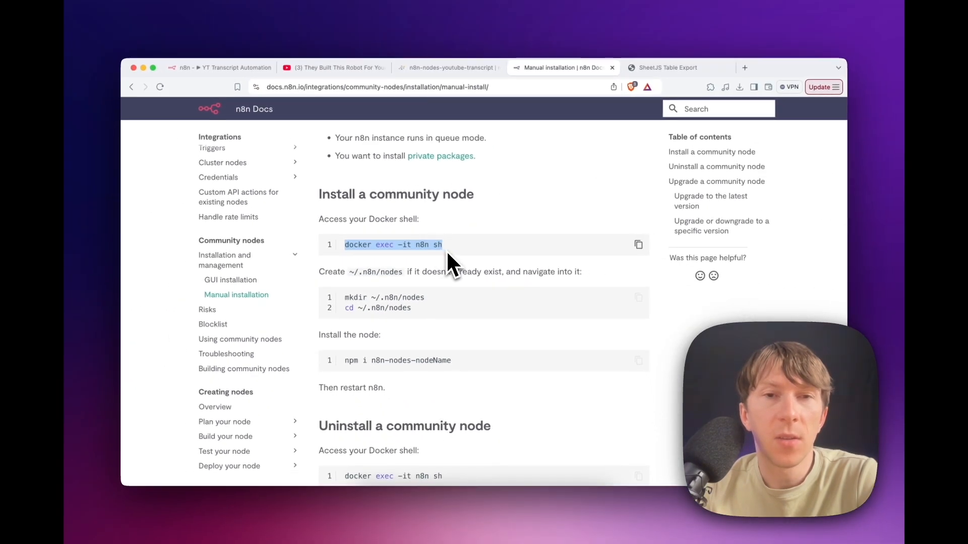
pyautogui.scroll(-3)
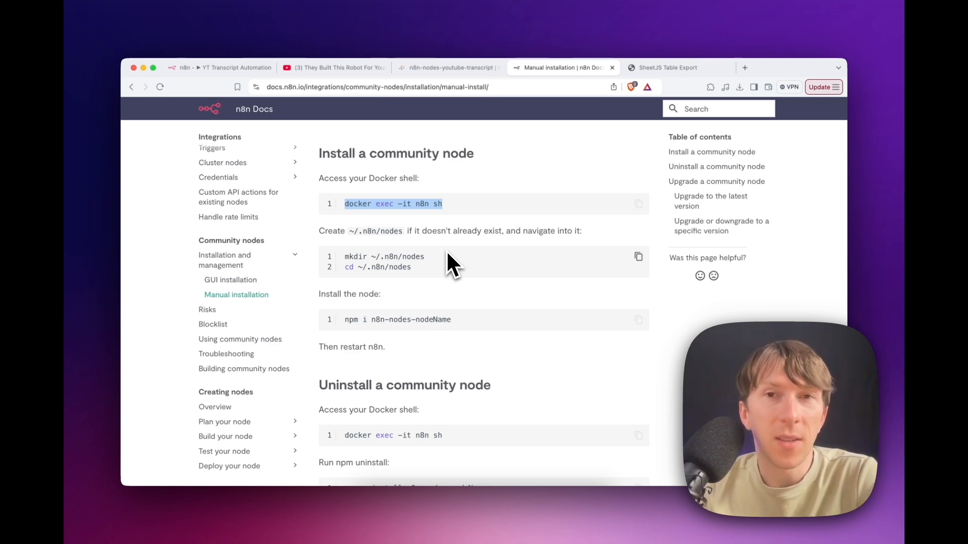
pyautogui.scroll(-3)
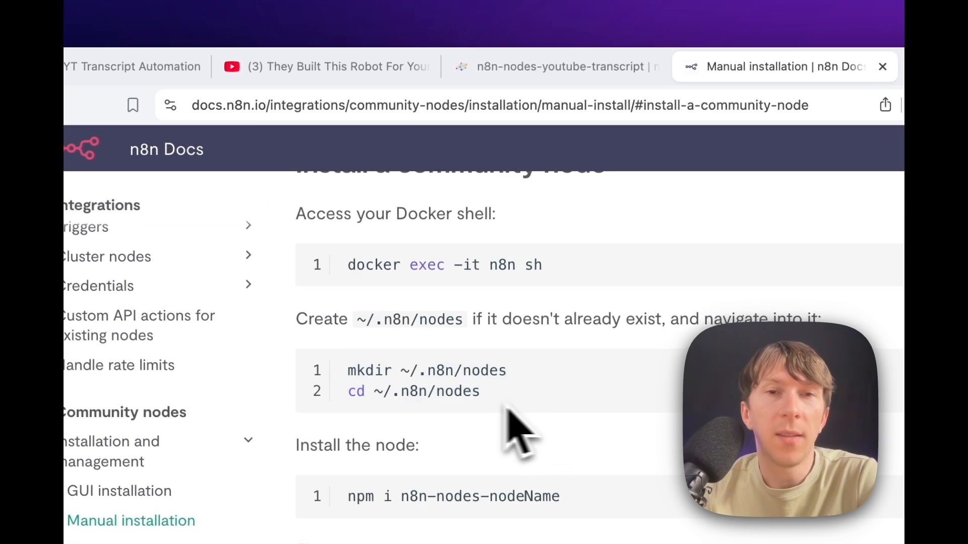
pyautogui.scroll(-3)
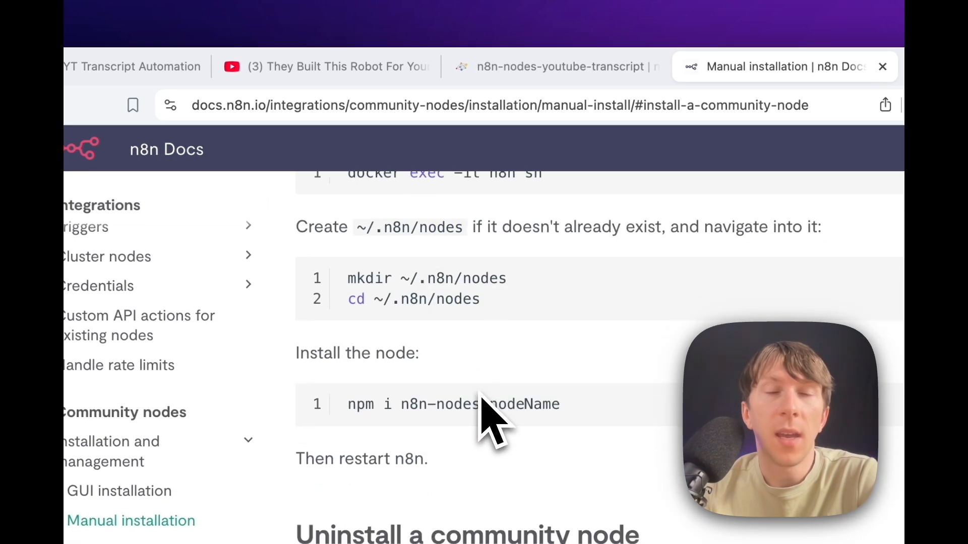
pyautogui.moveTo(348, 405); pyautogui.dragTo(561, 405)
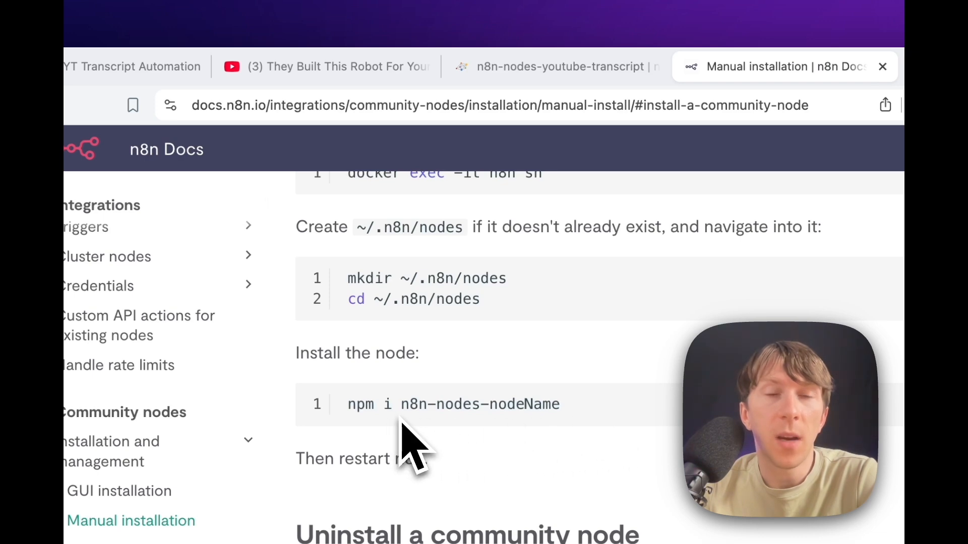
pyautogui.moveTo(400, 404); pyautogui.dragTo(560, 405)
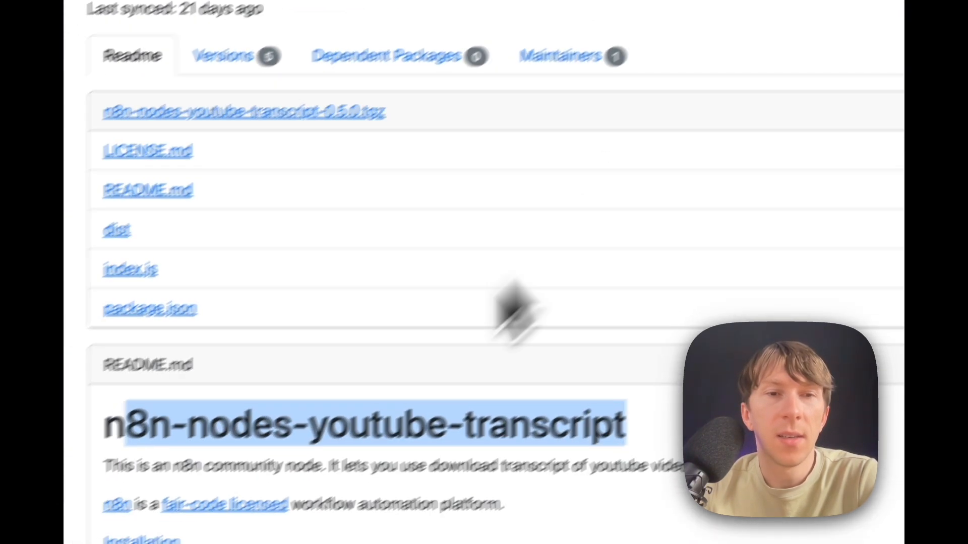
# - Scroll the n8n-nodes-youtube-transcript README, then return to the n8n workflow
pyautogui.scroll(-3)
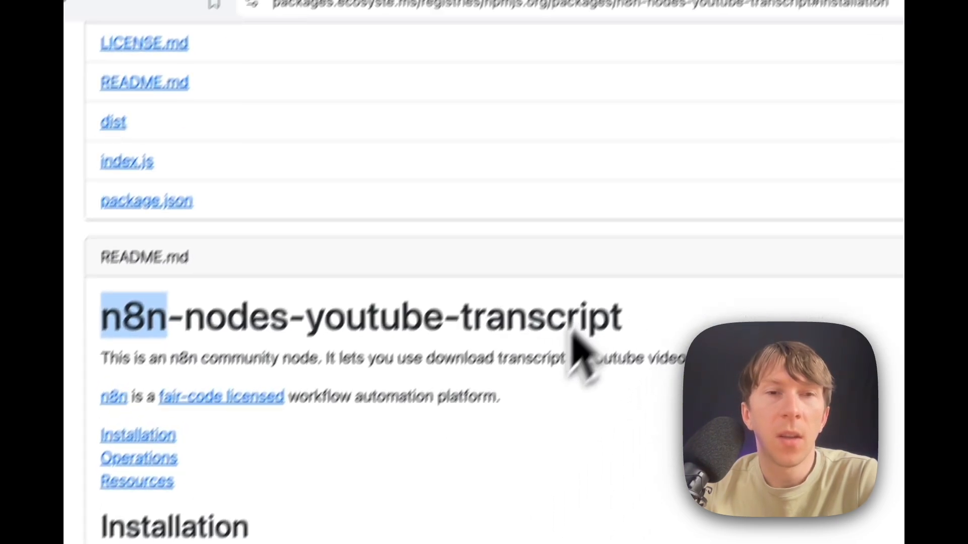
pyautogui.click(253, 77)
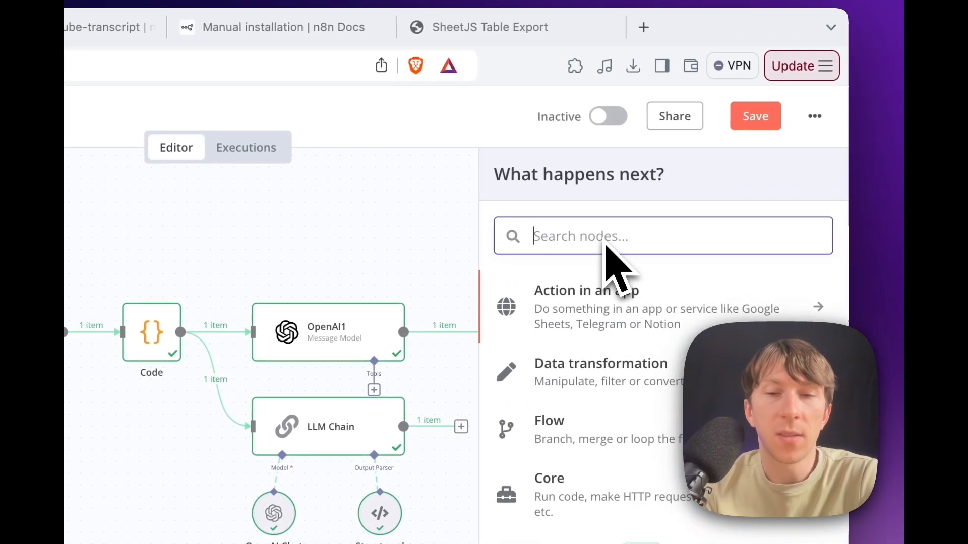
# - Search the add-node panel for 'you' to find the Youtube Transcript community node
pyautogui.write('you')
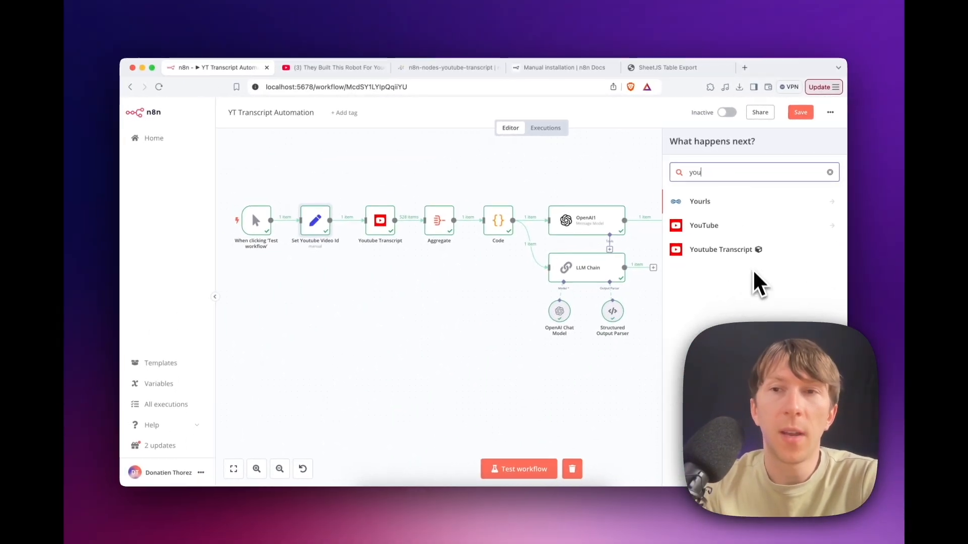
pyautogui.moveTo(759, 259)
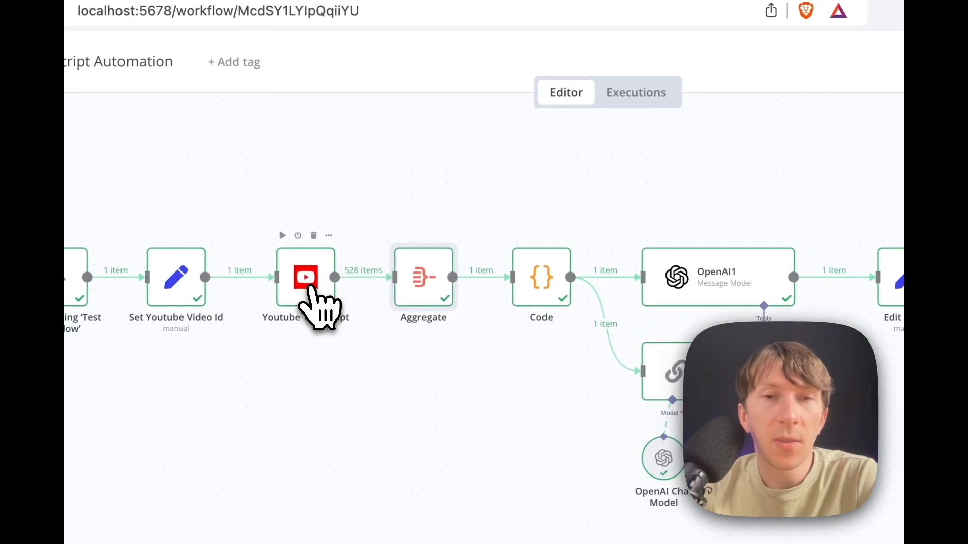
pyautogui.doubleClick(306, 276)
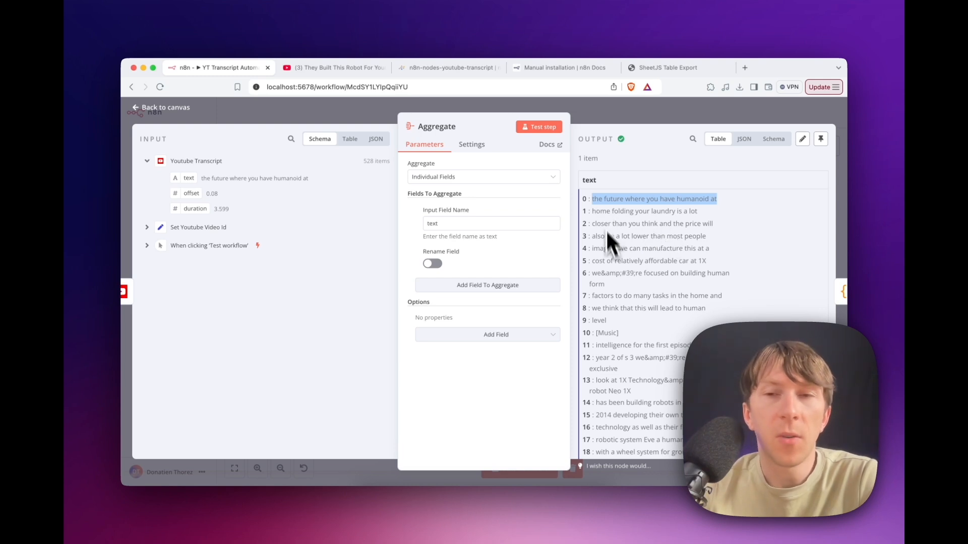
pyautogui.moveTo(624, 287)
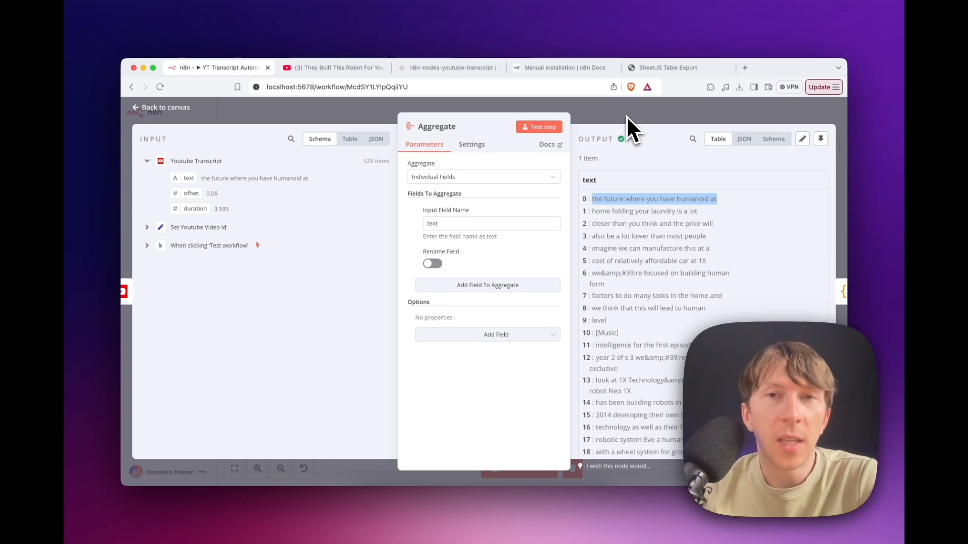
pyautogui.click(160, 107)
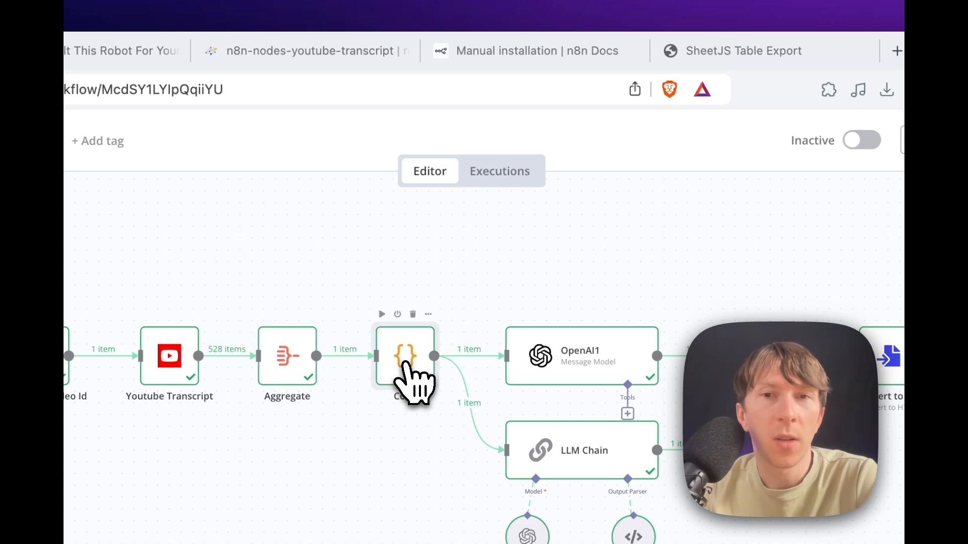
pyautogui.doubleClick(406, 356)
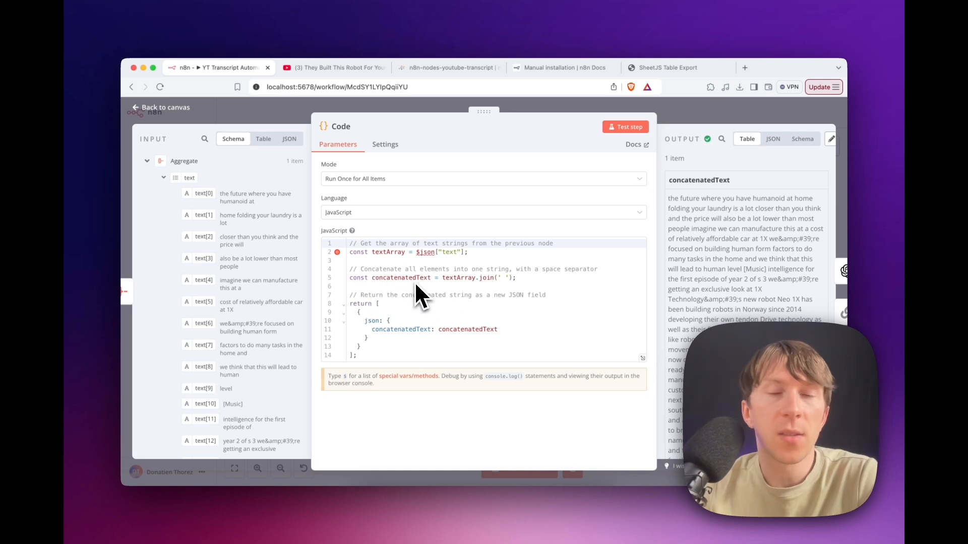
pyautogui.moveTo(435, 318)
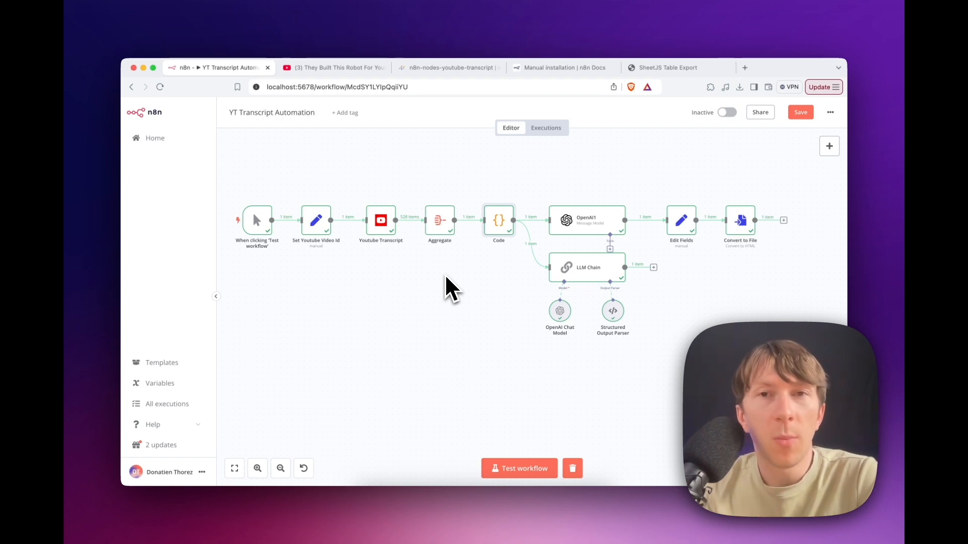
pyautogui.moveTo(456, 306)
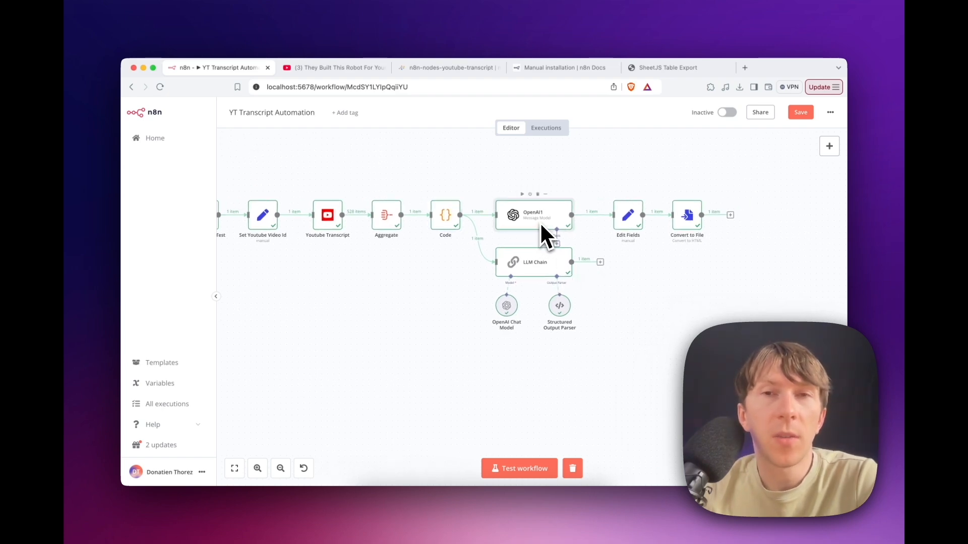
pyautogui.moveTo(583, 237)
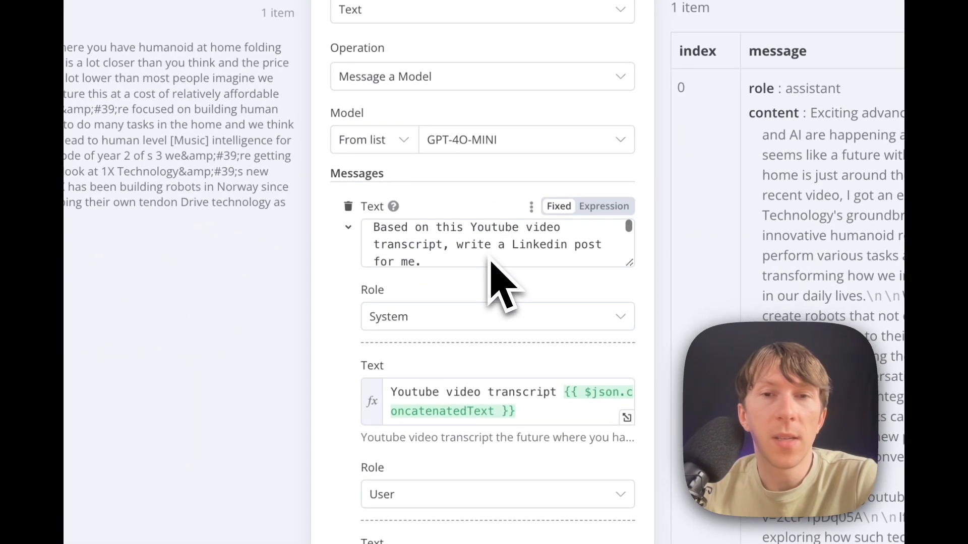
pyautogui.moveTo(500, 278)
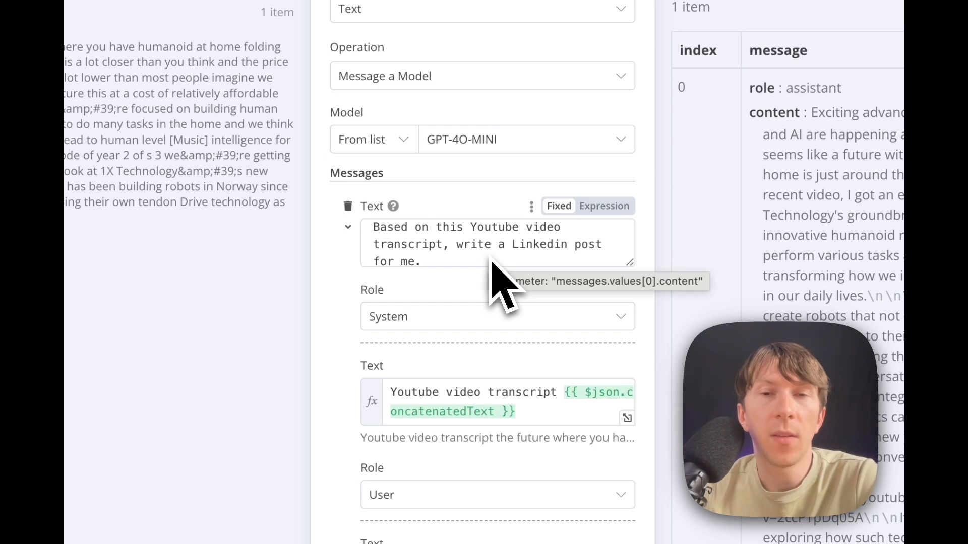
# - Add a system message line: 'You will always add the video link with a CTA: "Check out the video here:'
pyautogui.write('You will always add the video link with a CTA:')
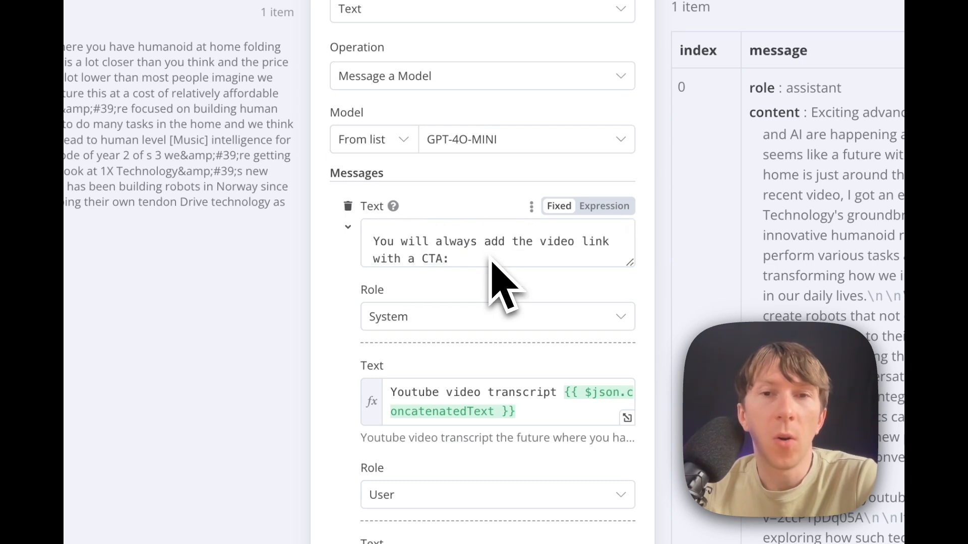
pyautogui.write('"Check out the video here:')
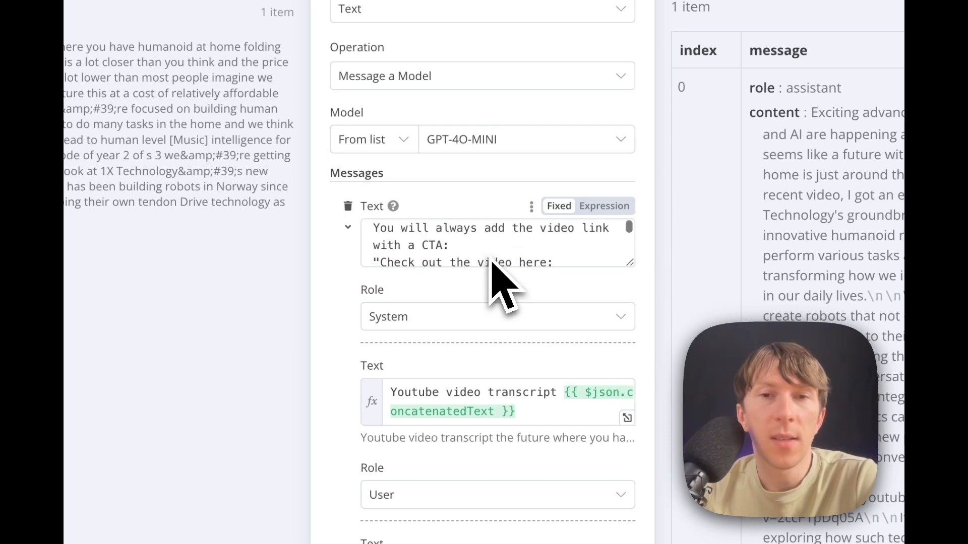
pyautogui.scroll(-3)
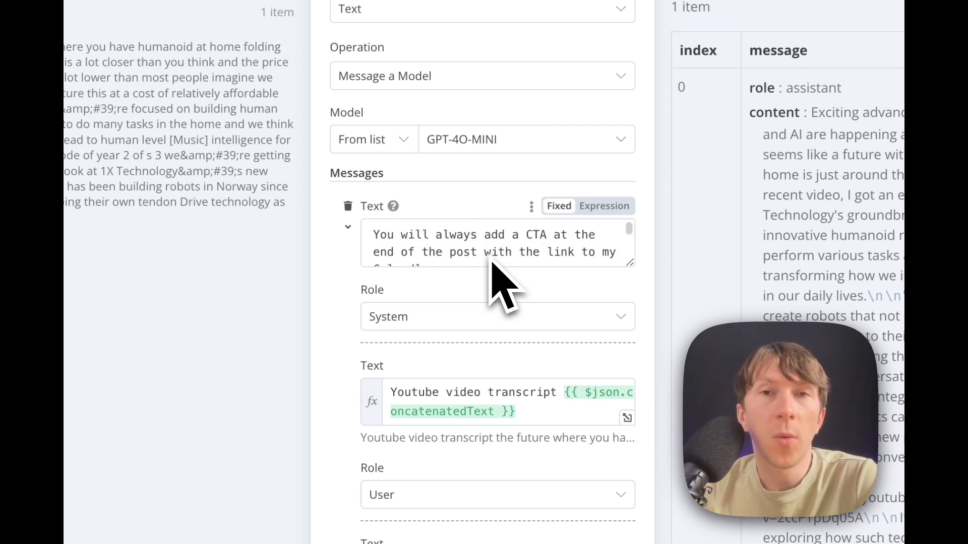
pyautogui.moveTo(519, 272)
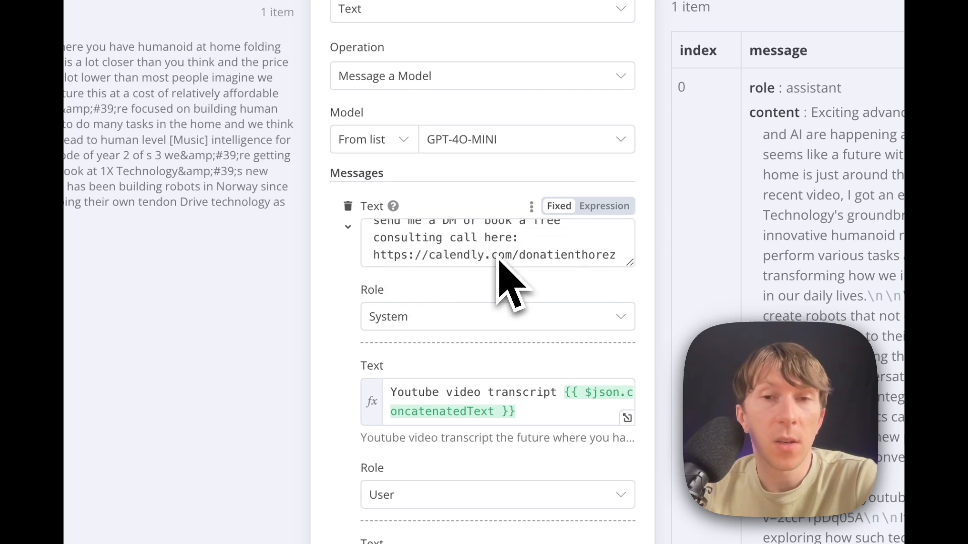
# - Review OpenAI1's output as raw JSON, then return to the workflow canvas
pyautogui.scroll(-3)
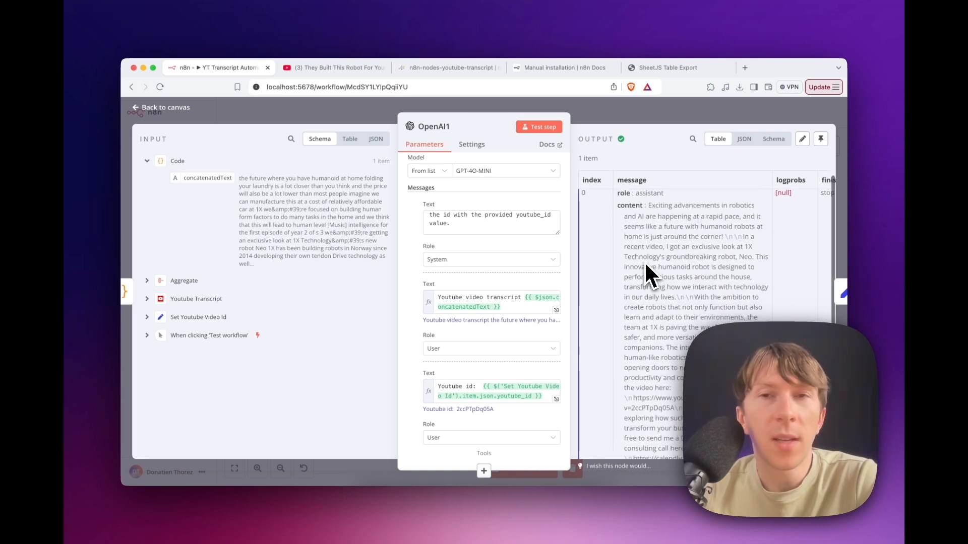
pyautogui.click(744, 138)
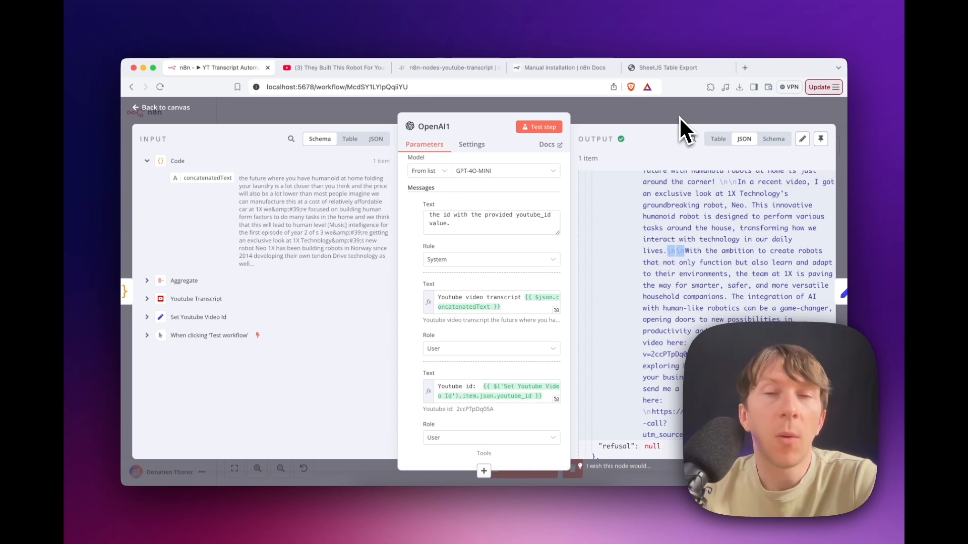
pyautogui.click(165, 106)
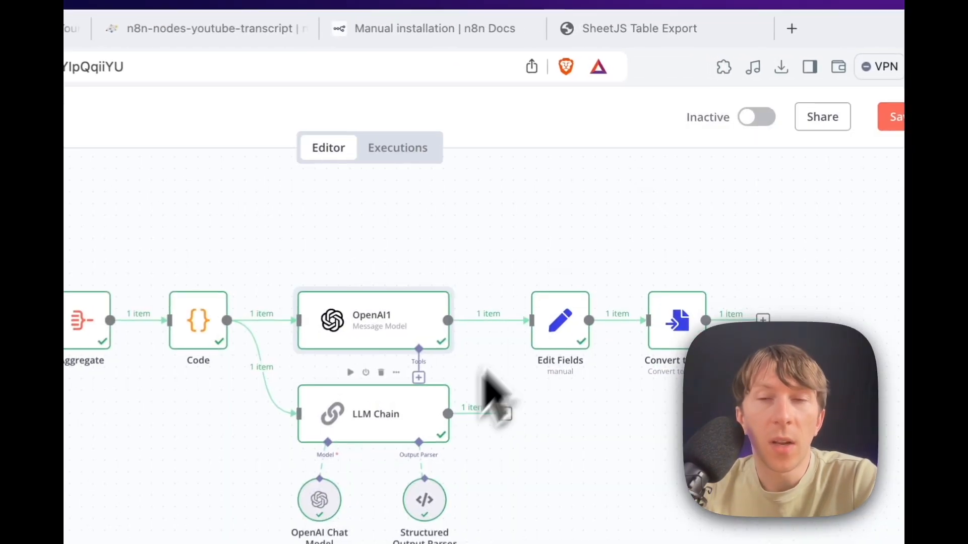
pyautogui.doubleClick(559, 320)
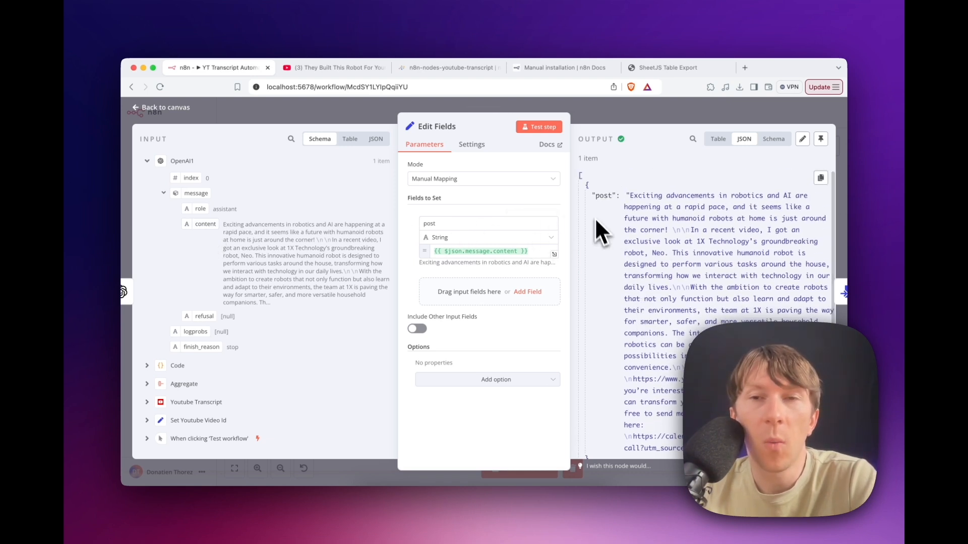
pyautogui.moveTo(608, 210)
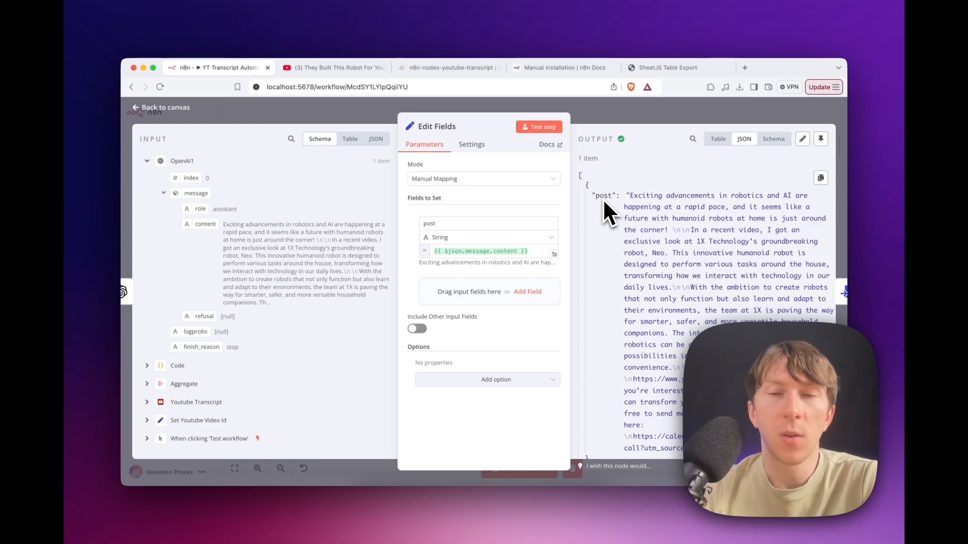
pyautogui.click(160, 107)
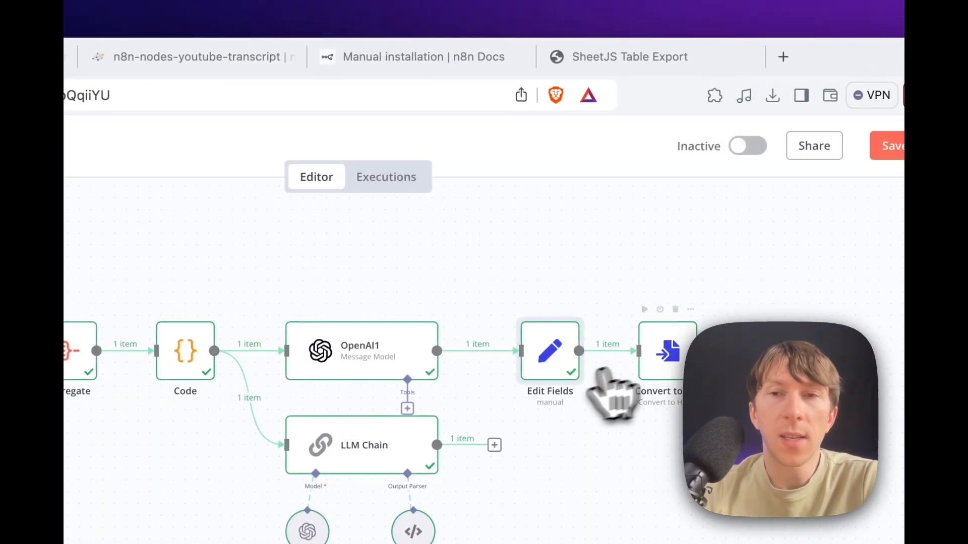
pyautogui.doubleClick(667, 351)
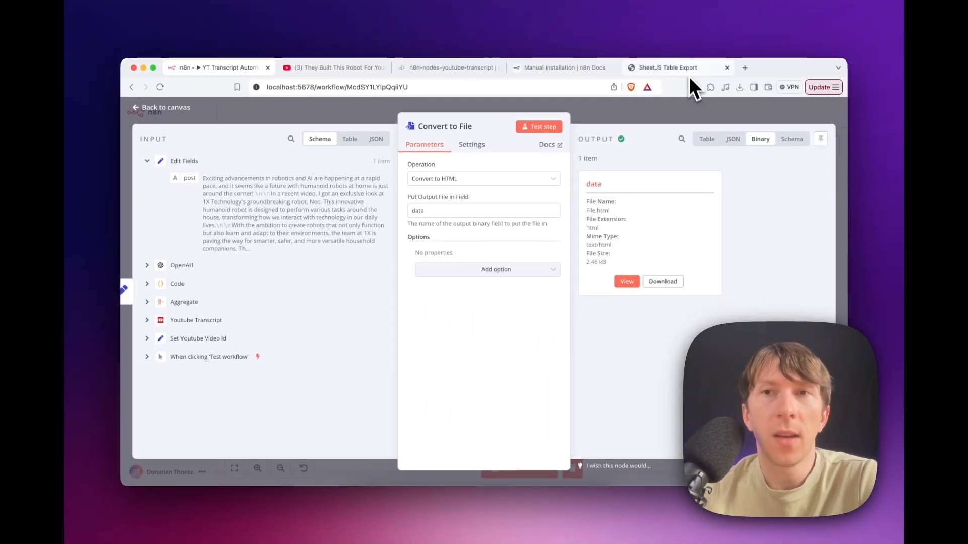
pyautogui.click(627, 281)
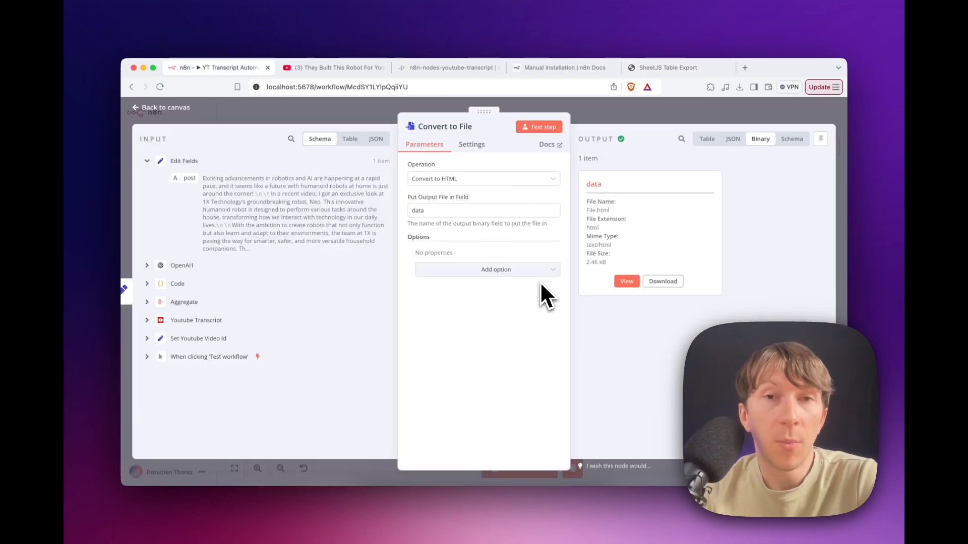
pyautogui.click(160, 107)
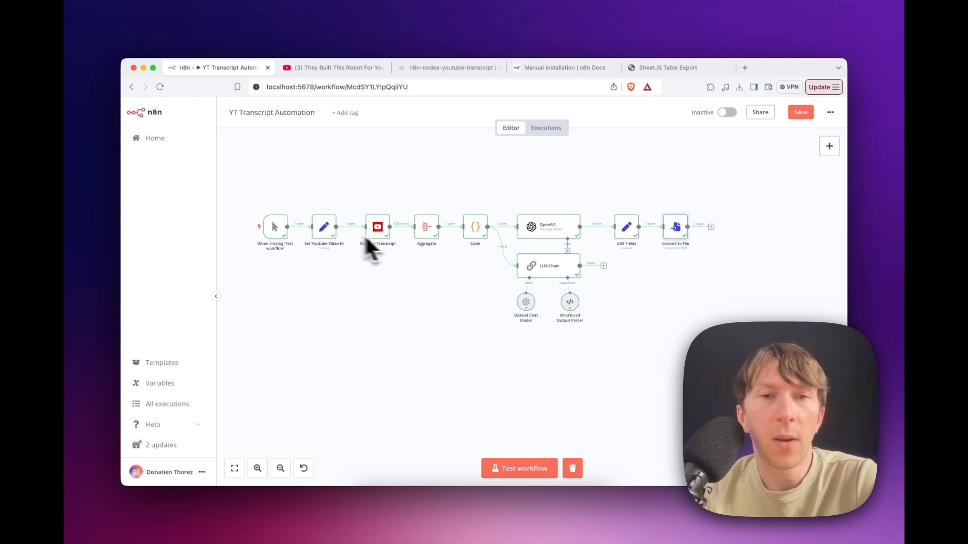
pyautogui.moveTo(649, 259)
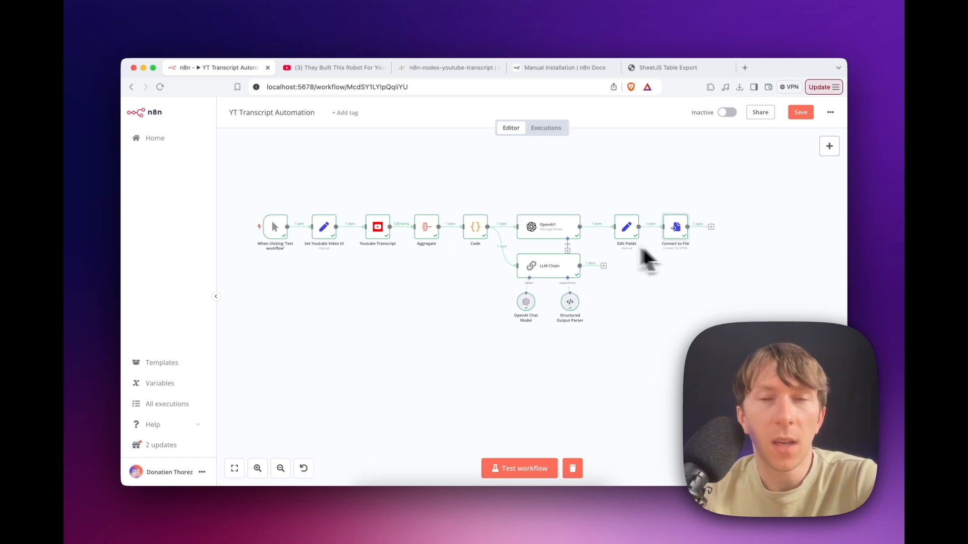
pyautogui.moveTo(664, 259)
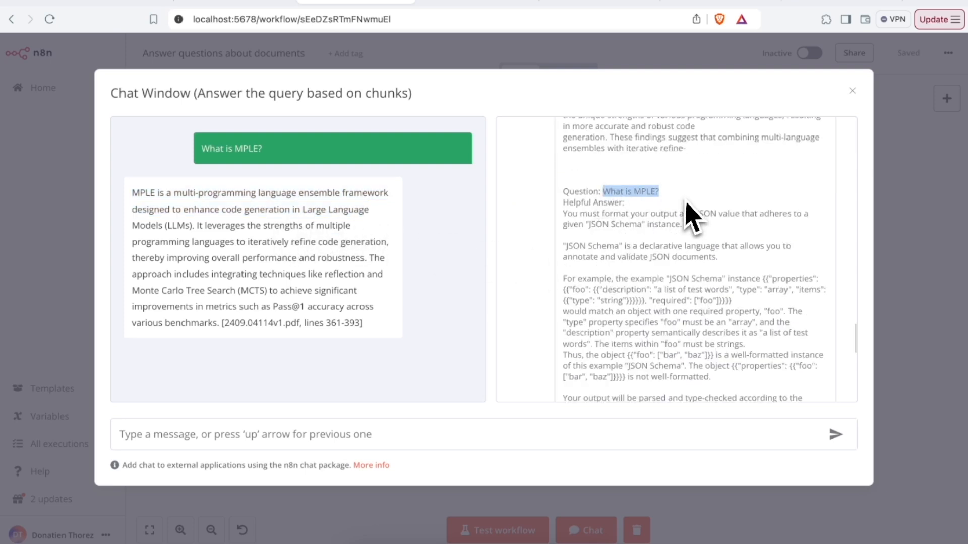
pyautogui.moveTo(597, 238)
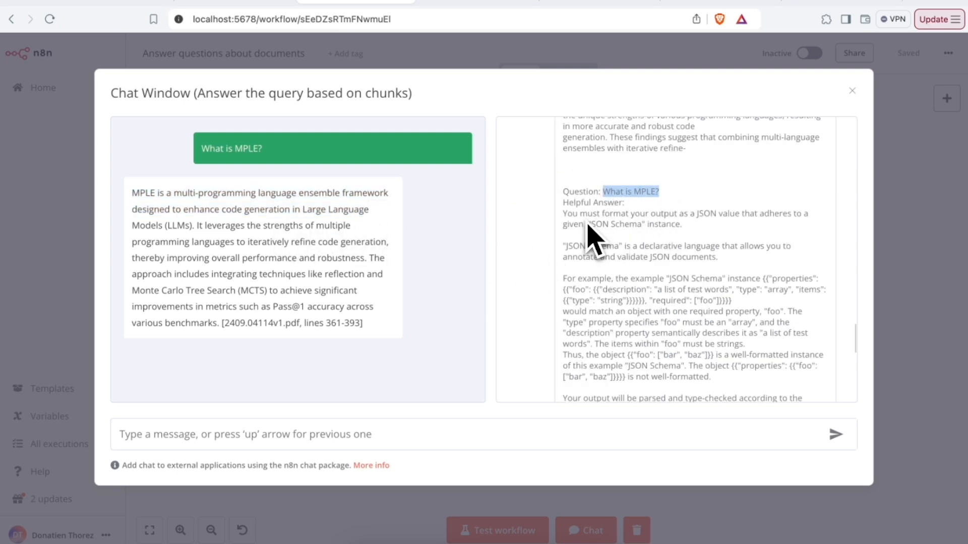